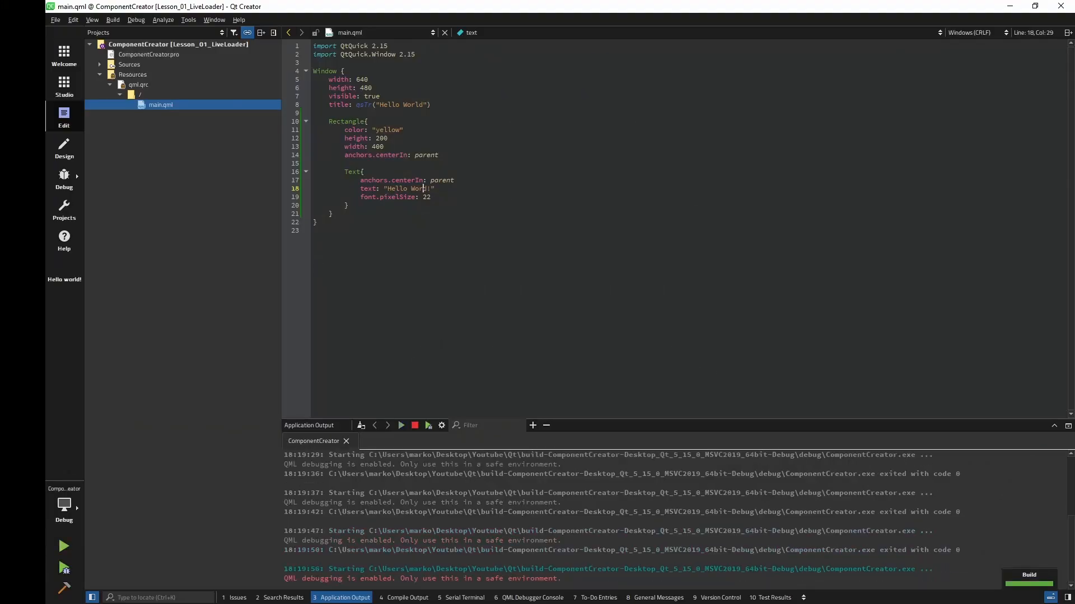
- Open the new-file wizard for the Sources folder and pick the C++ Class template
{"action": "left_click", "coordinate": [63, 547]}
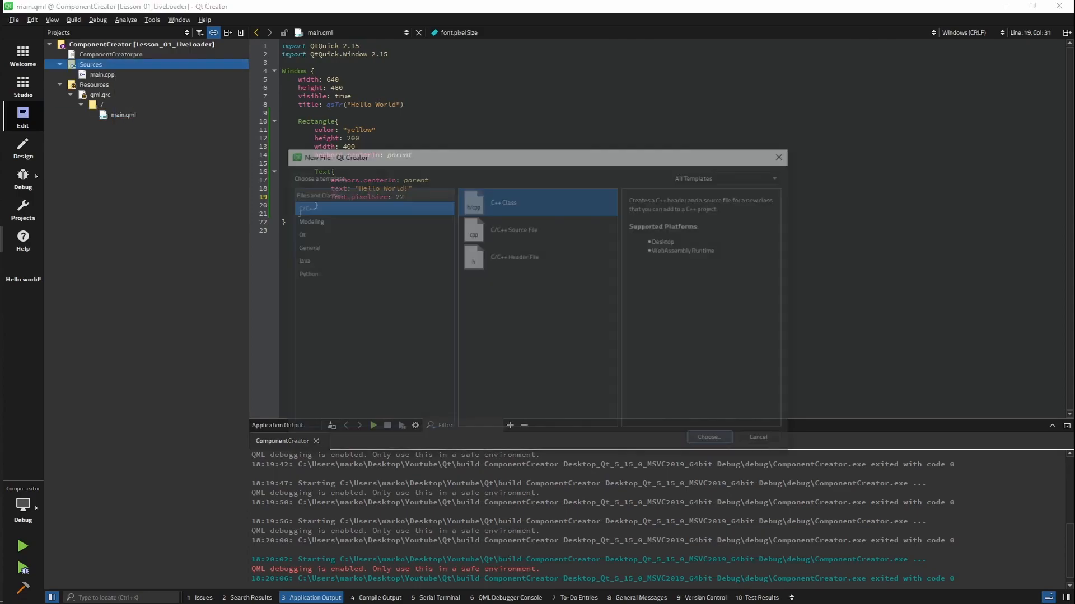
- Create the FileWatcher class and declare setDirectory and addPaths in its header
{"action": "left_click", "coordinate": [708, 438]}
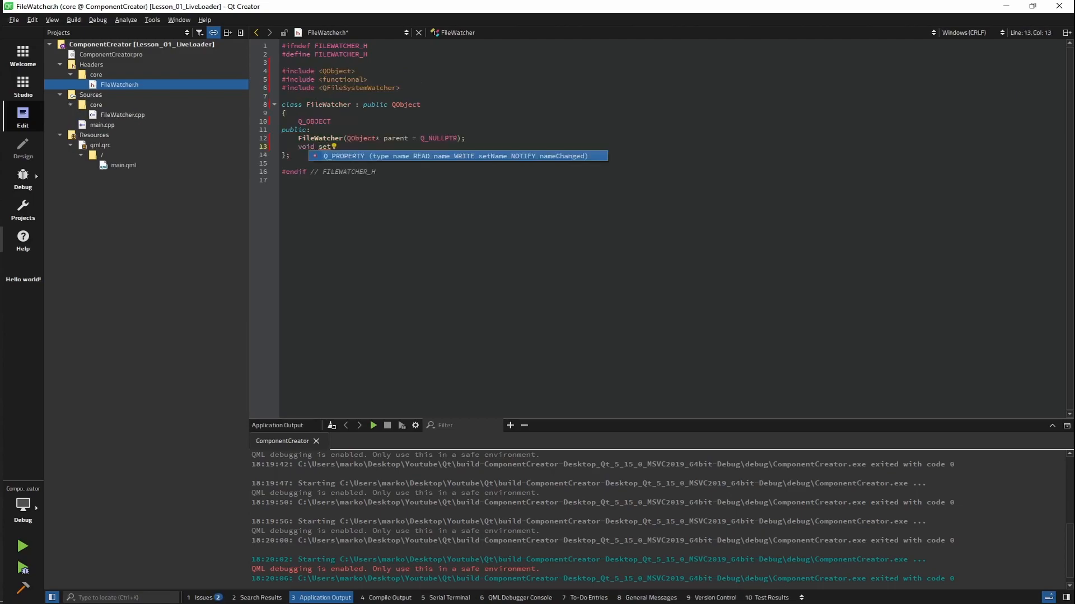
{"action": "type", "text": "Directory"}
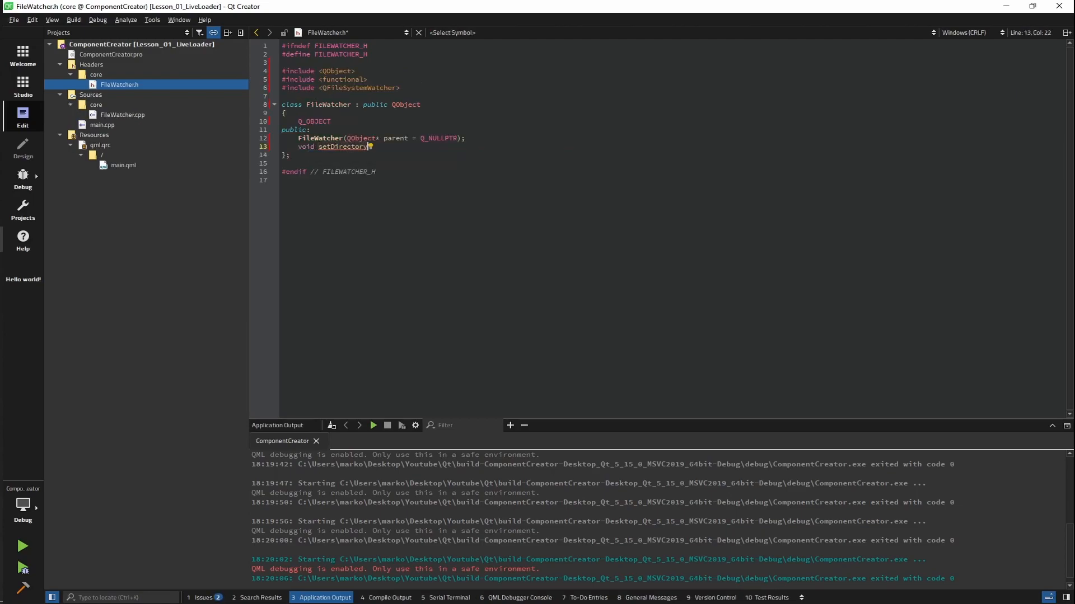
{"action": "type", "text": "(const QString &path);"}
{"action": "type", "text": "void addPaths("}
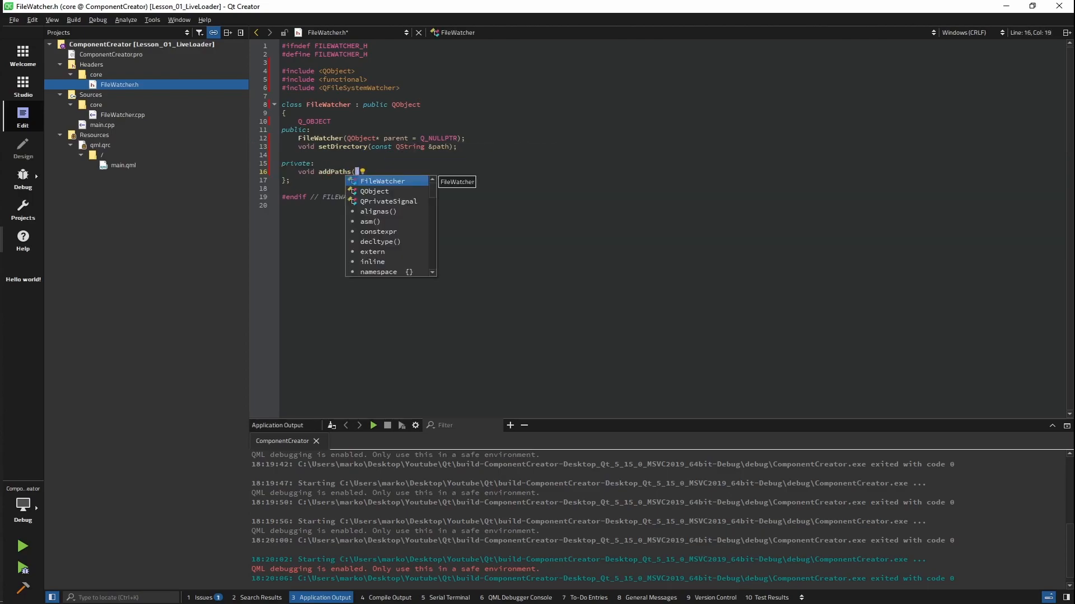
- Declare QDir and QTimer members, the change-handler slots, and the reloadUI() signal
{"action": "type", "text": "QDir &directory);"}
{"action": "type", "text": "#"}
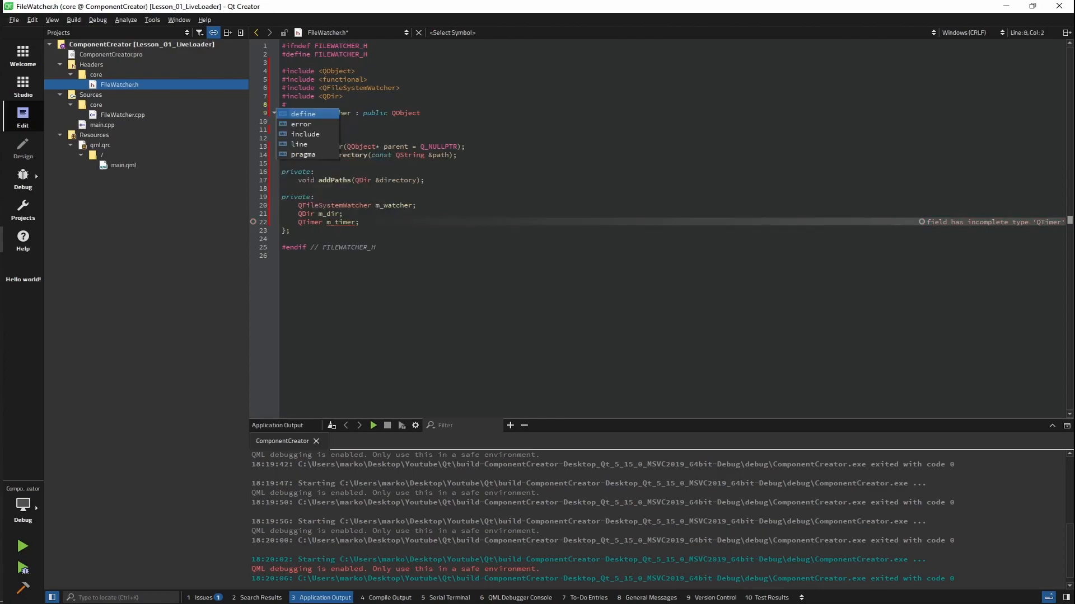
{"action": "type", "text": "Qti"}
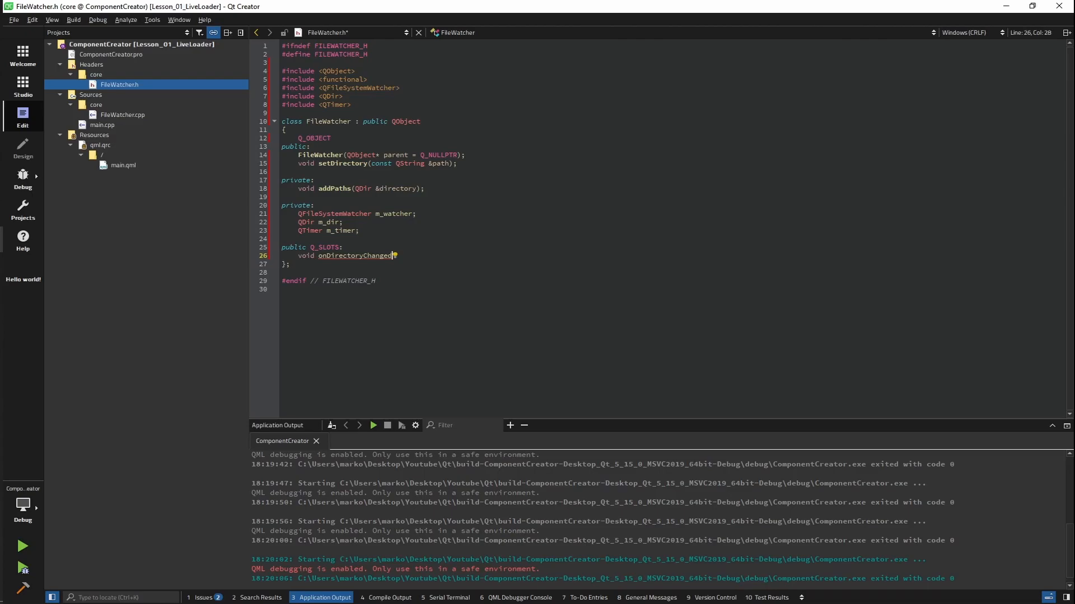
{"action": "type", "text": "(const QString& path);"}
{"action": "type", "text": "void"}
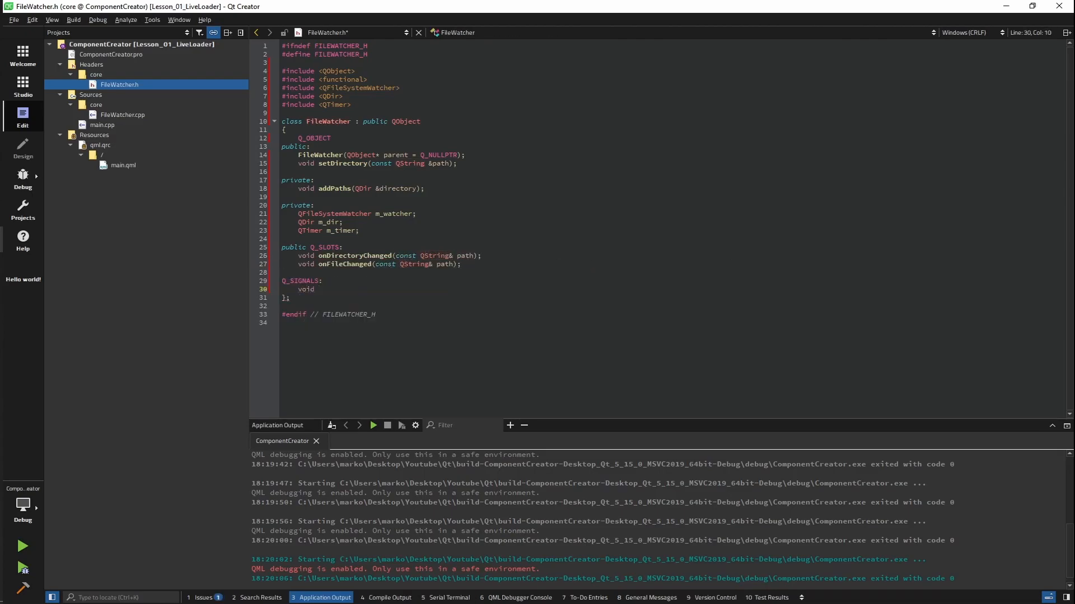
{"action": "type", "text": "reloadUI();"}
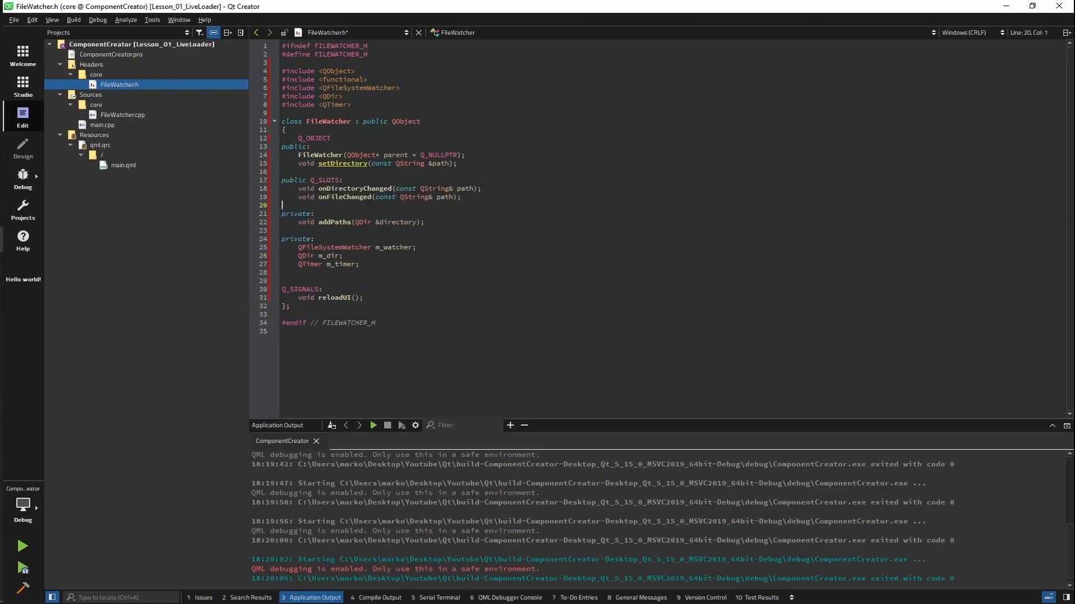
- Write FileWatcher.cpp's constructor connections, timer setup, recursive addPaths scan and both change handlers
{"action": "left_click", "coordinate": [122, 115]}
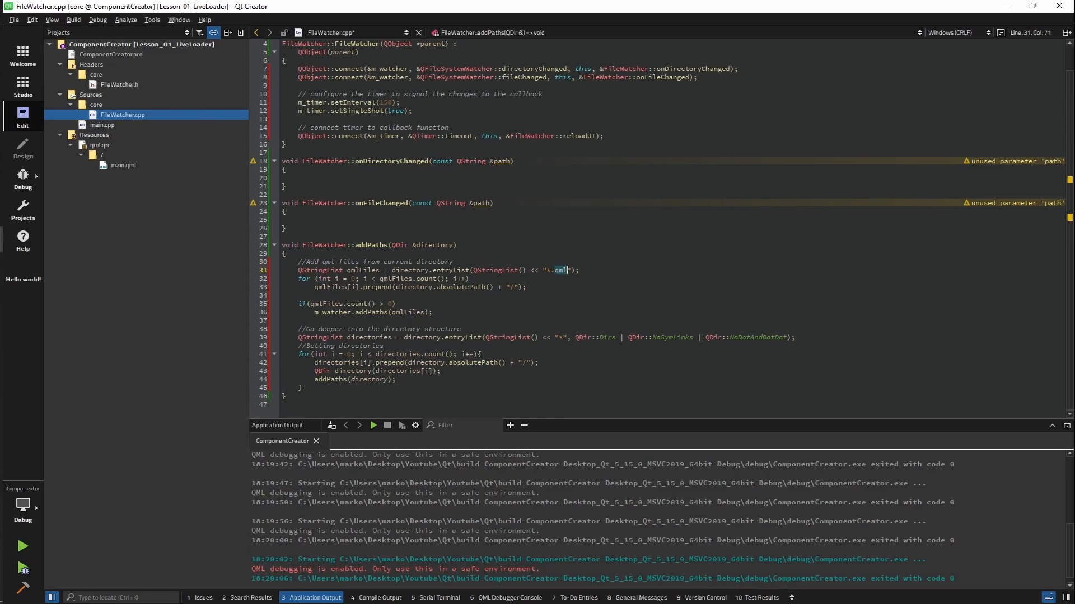
{"action": "double_click", "coordinate": [443, 287]}
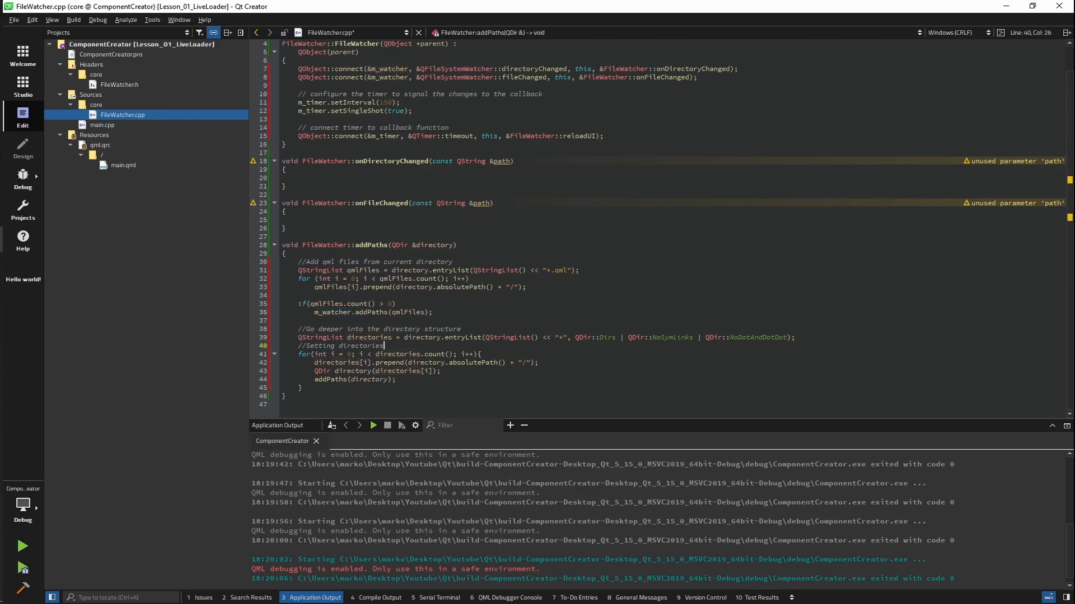
{"action": "double_click", "coordinate": [370, 337]}
{"action": "type", "text": "m_timer.start();"}
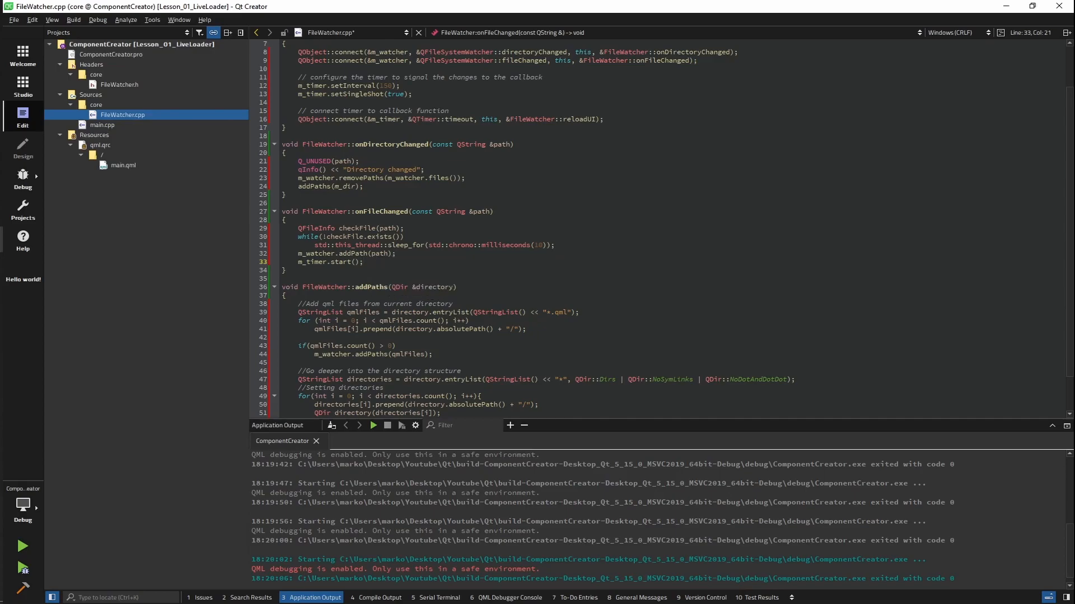
- Generate setDirectory's definition via Refactor and write its validate, store, scan and log body
{"action": "left_click", "coordinate": [118, 84]}
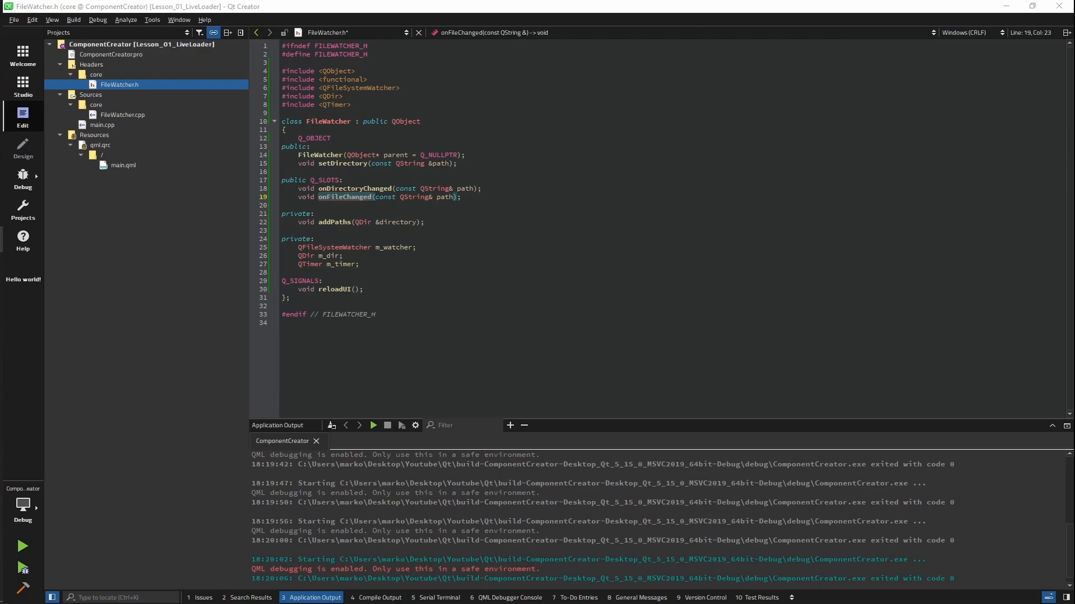
{"action": "right_click", "coordinate": [322, 163]}
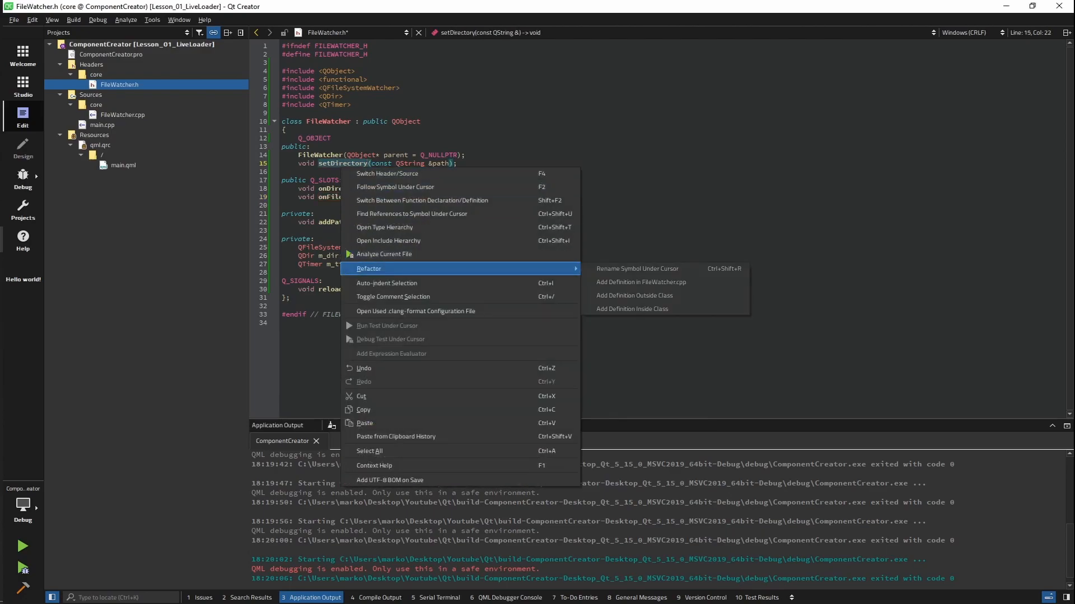
{"action": "left_click", "coordinate": [641, 281]}
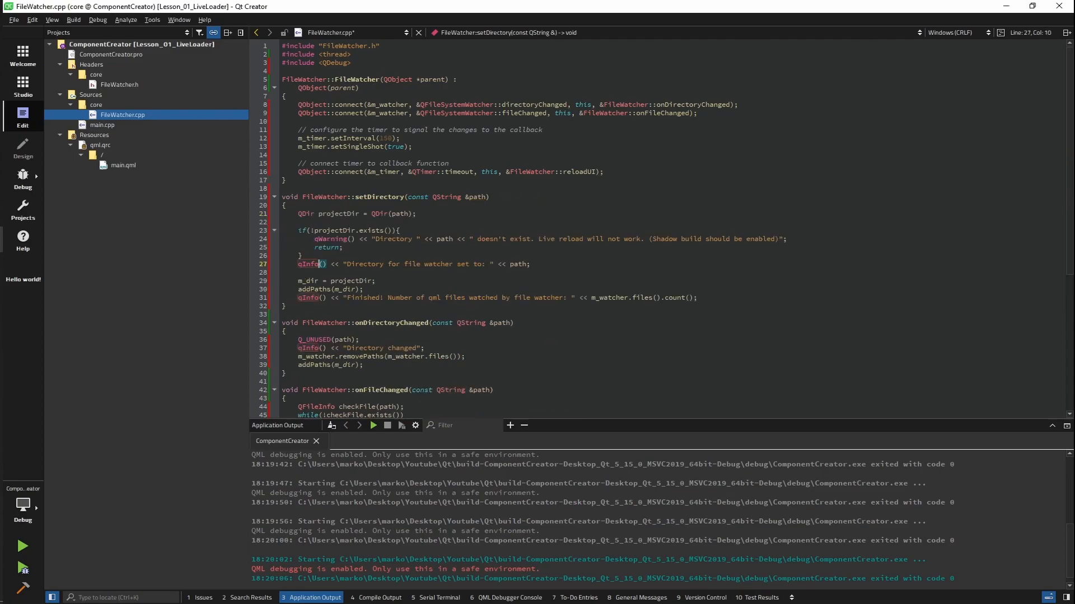
{"action": "left_click", "coordinate": [300, 256]}
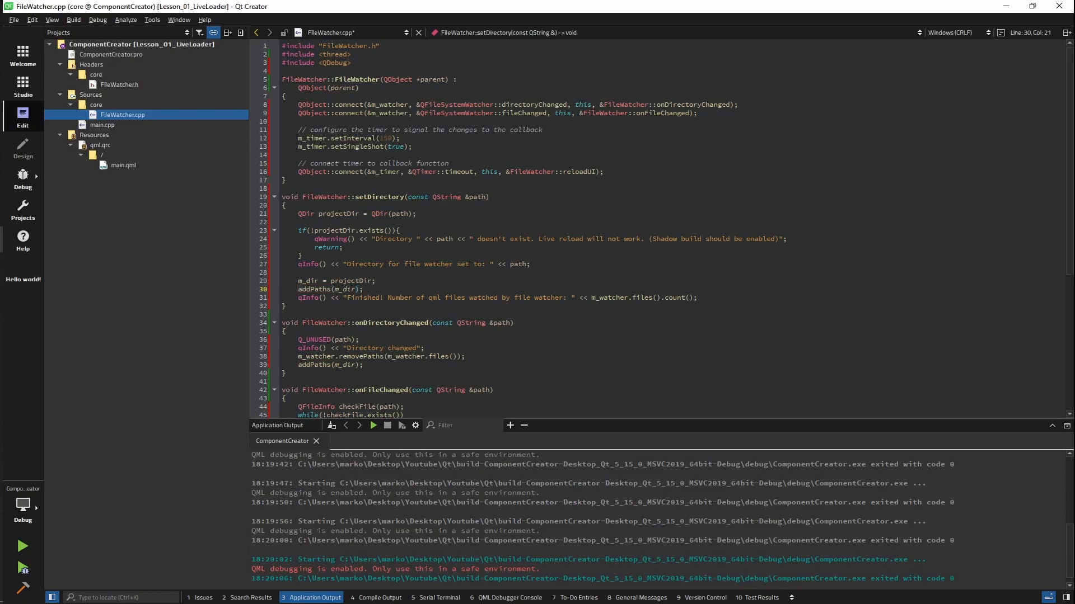
{"action": "left_click", "coordinate": [118, 85]}
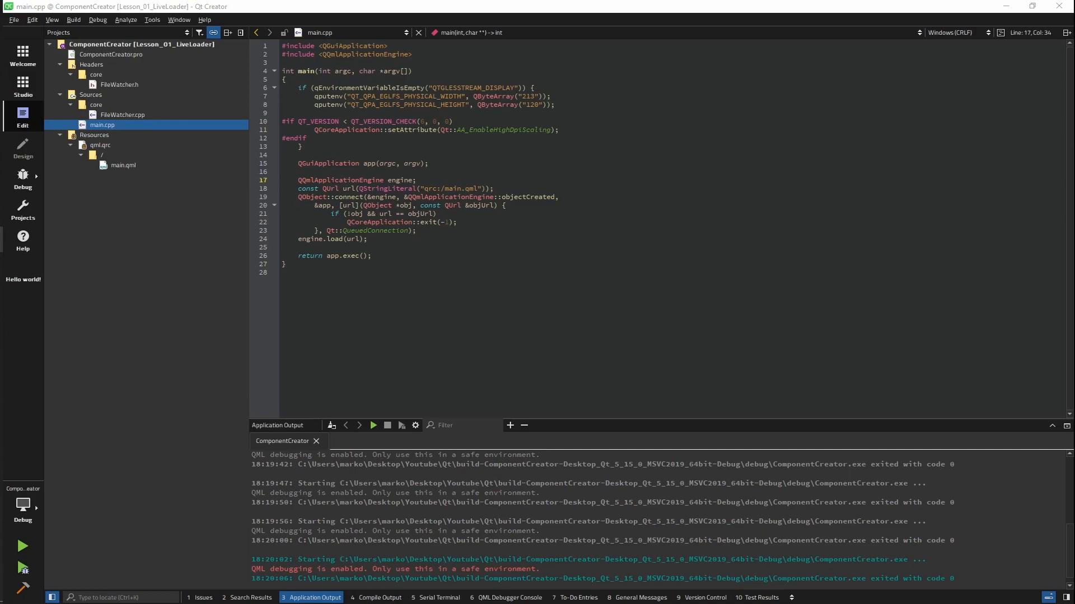
- Create the ComponentCreatorEngine C++ class in the core folder
{"action": "double_click", "coordinate": [340, 180]}
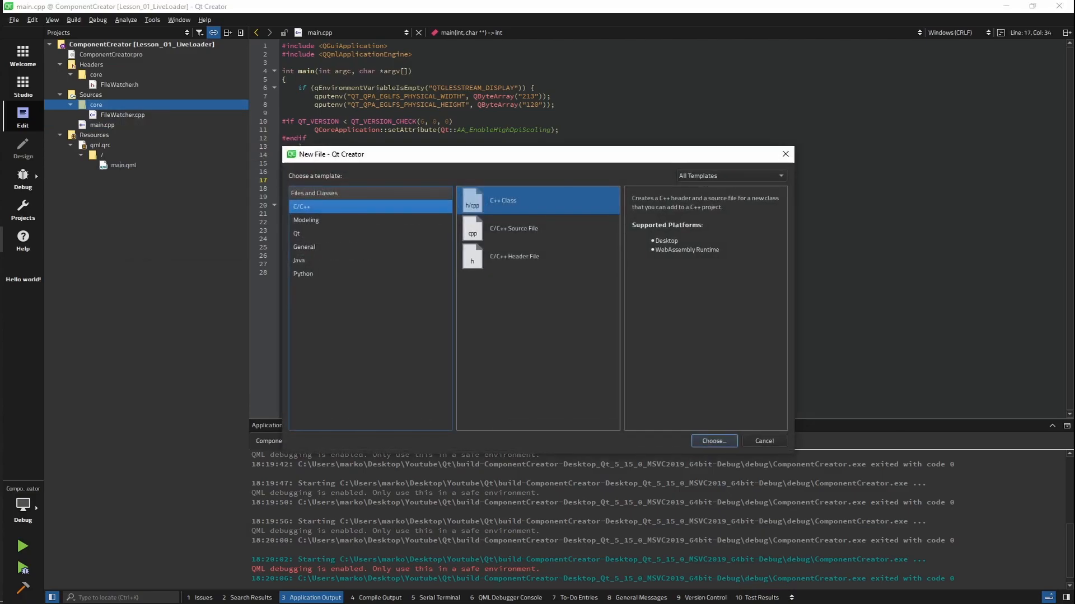
{"action": "left_click", "coordinate": [713, 440]}
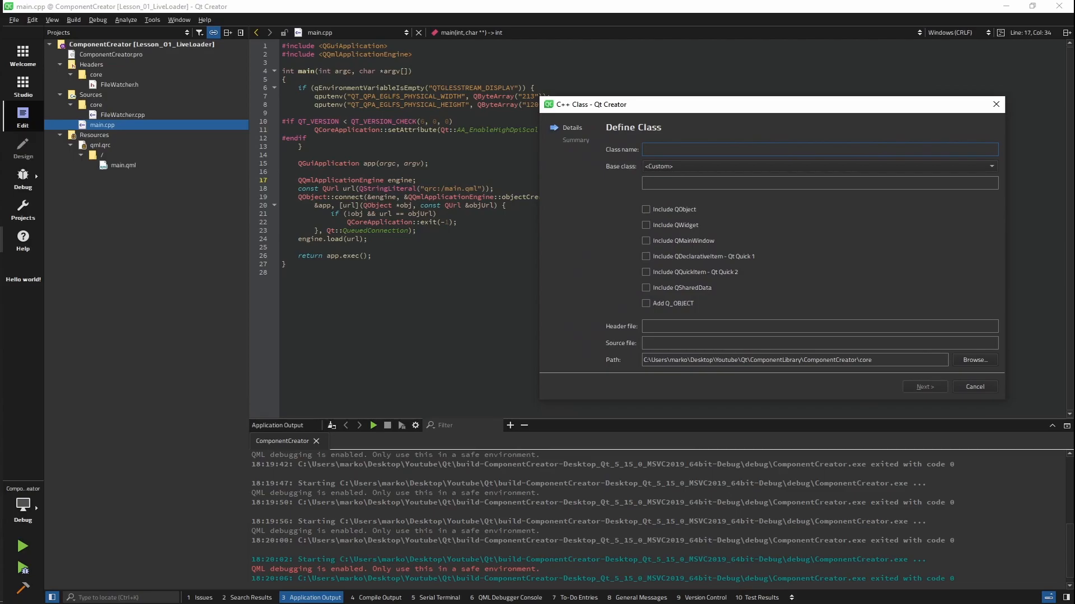
{"action": "type", "text": "ComponentCreatorE"}
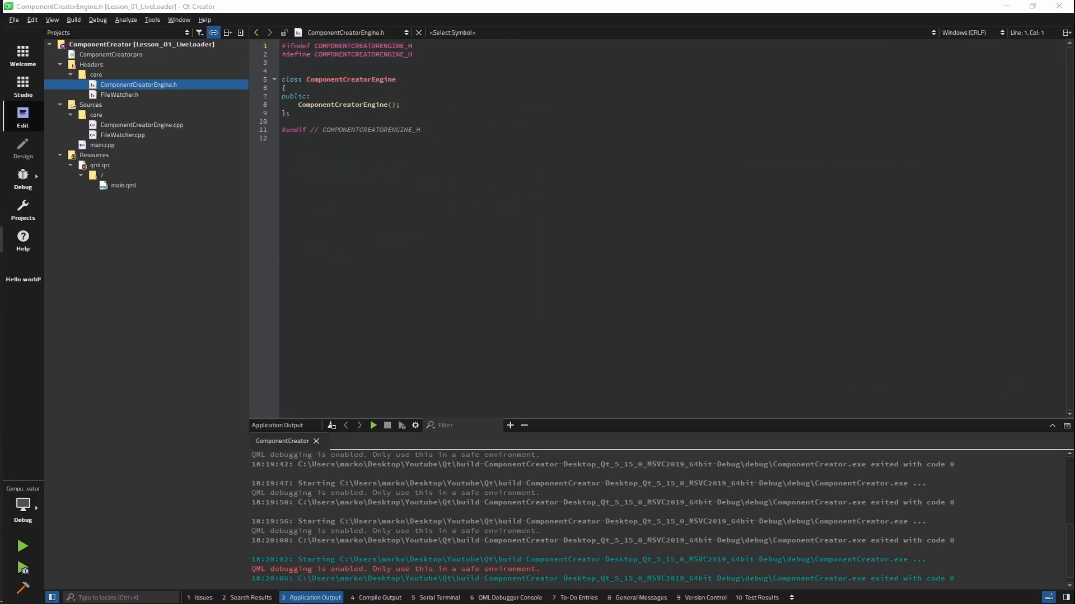
- Include QQmlApplicationEngine and add a ComponentCreatorEngine::clearCache() definition
{"action": "type", "text": "#include <QQmlApplicationEngine>"}
{"action": "type", "text": "#include \"FileWatcher.h\""}
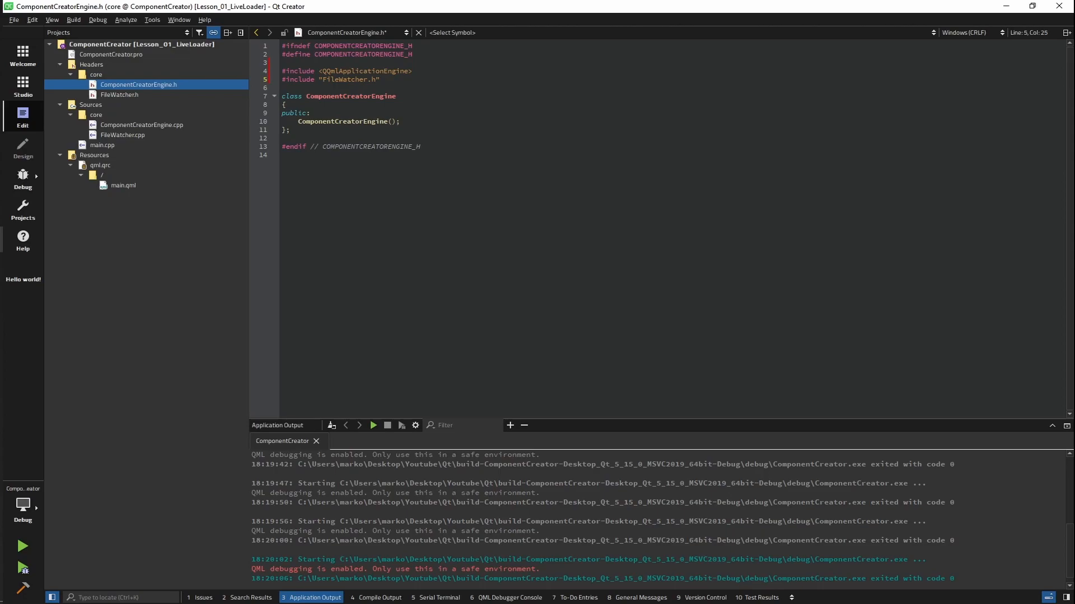
{"action": "left_click", "coordinate": [141, 124]}
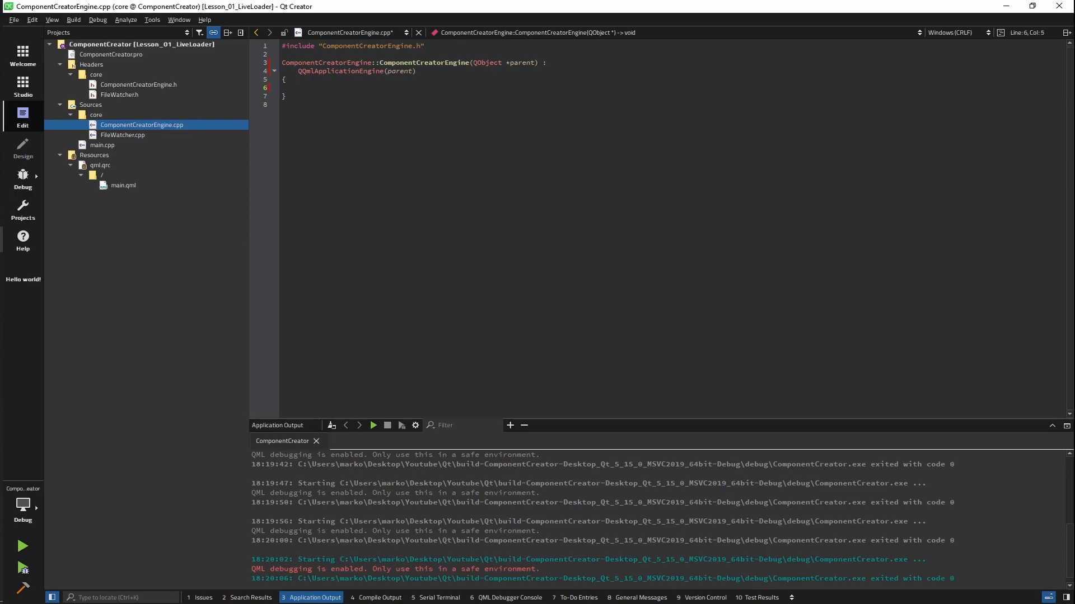
{"action": "left_click", "coordinate": [298, 88]}
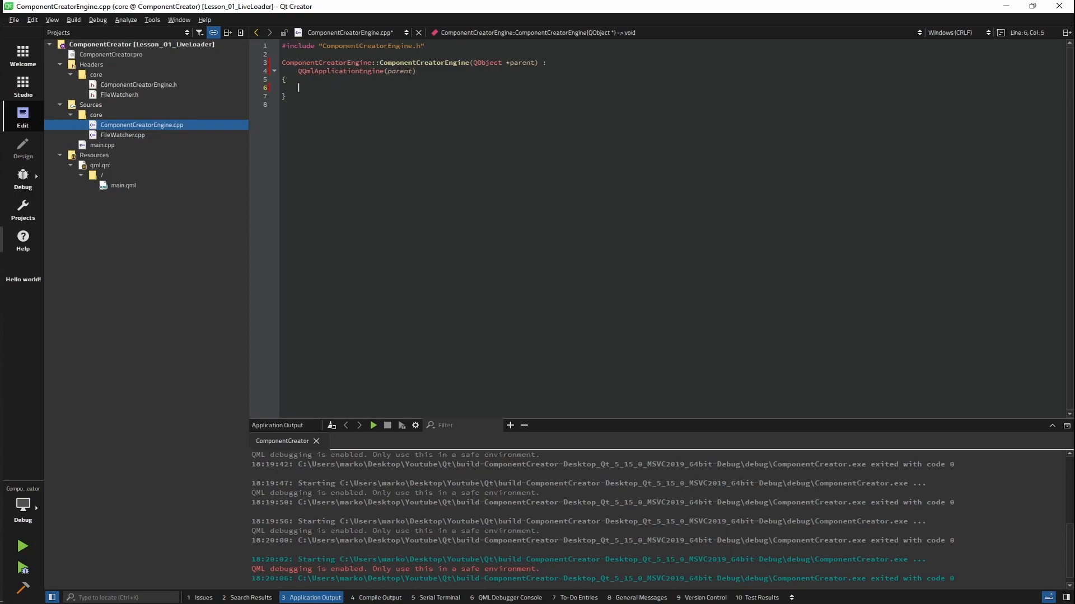
{"action": "type", "text": "void ComponentCreatorEngine::clearCache()"}
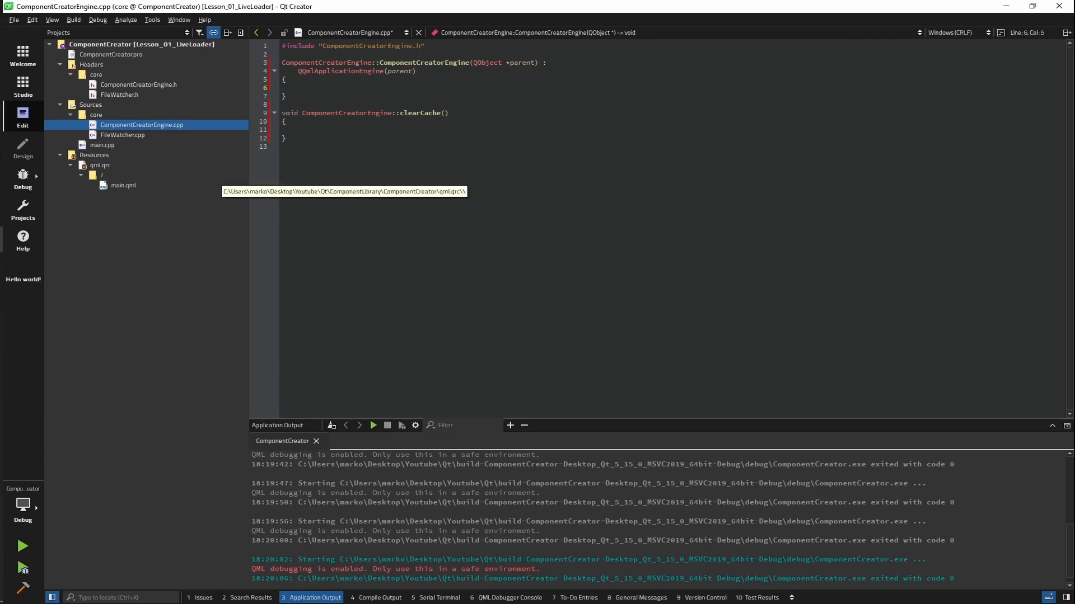
- Add a debug-only m_fileWatcher connected to reloadUI, and make clearCache call clearComponentCache()
{"action": "type", "text": "#endif"}
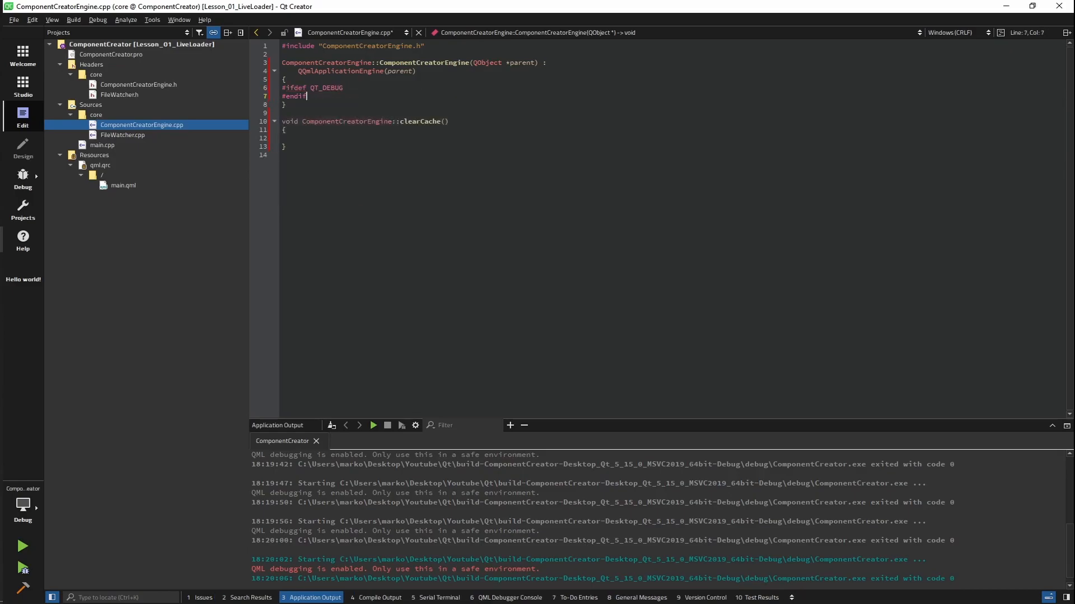
{"action": "type", "text": "m_fileWatcher = new FileWatcher(this);"}
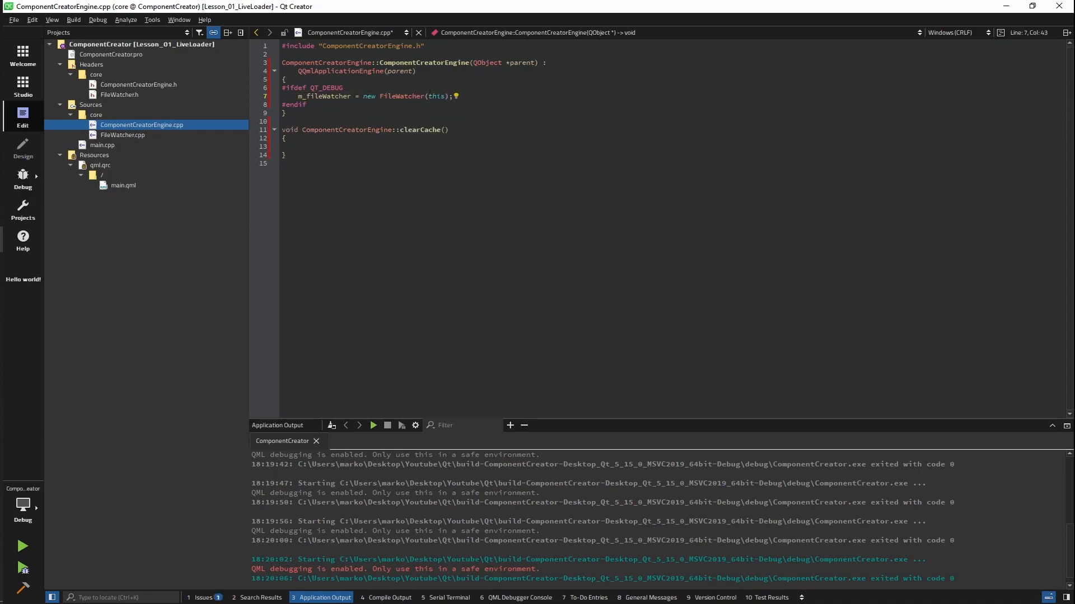
{"action": "type", "text": "QObject::connect(m_fileWatcher, &FileWatcher::reloadUI, this, &ComponentCreatorEngine::reloadUI);"}
{"action": "left_click", "coordinate": [674, 146]}
{"action": "type", "text": "this->"}
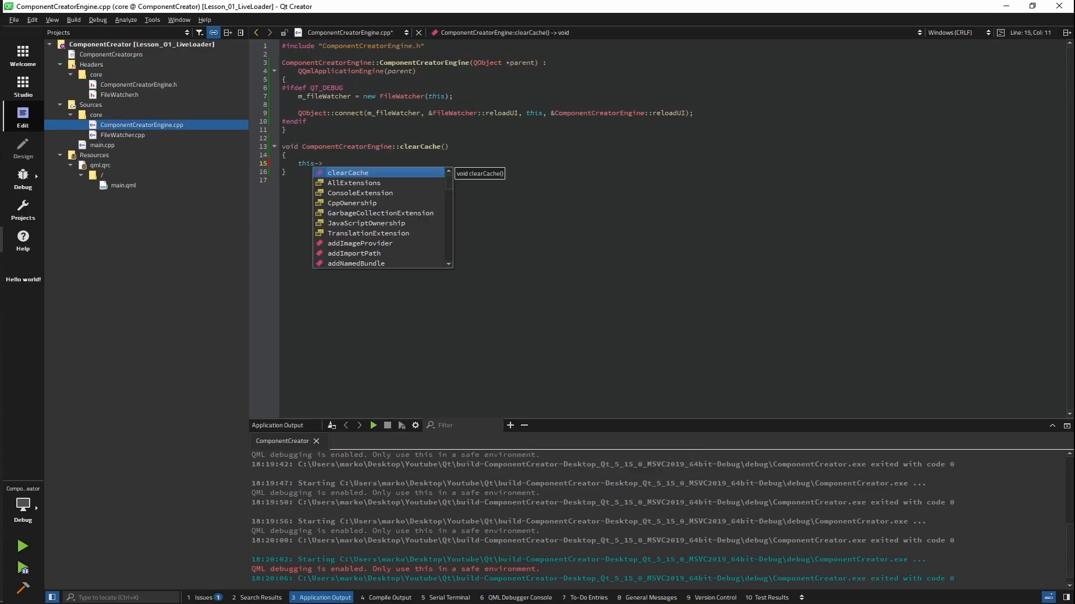
{"action": "type", "text": "clearComponentCache()"}
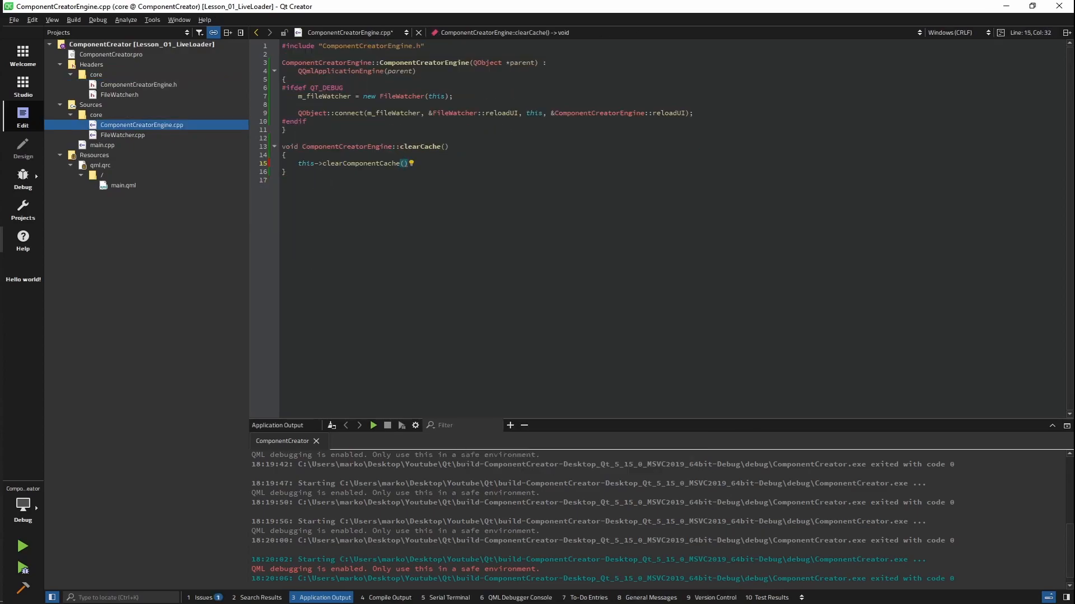
{"action": "type", "text": ";"}
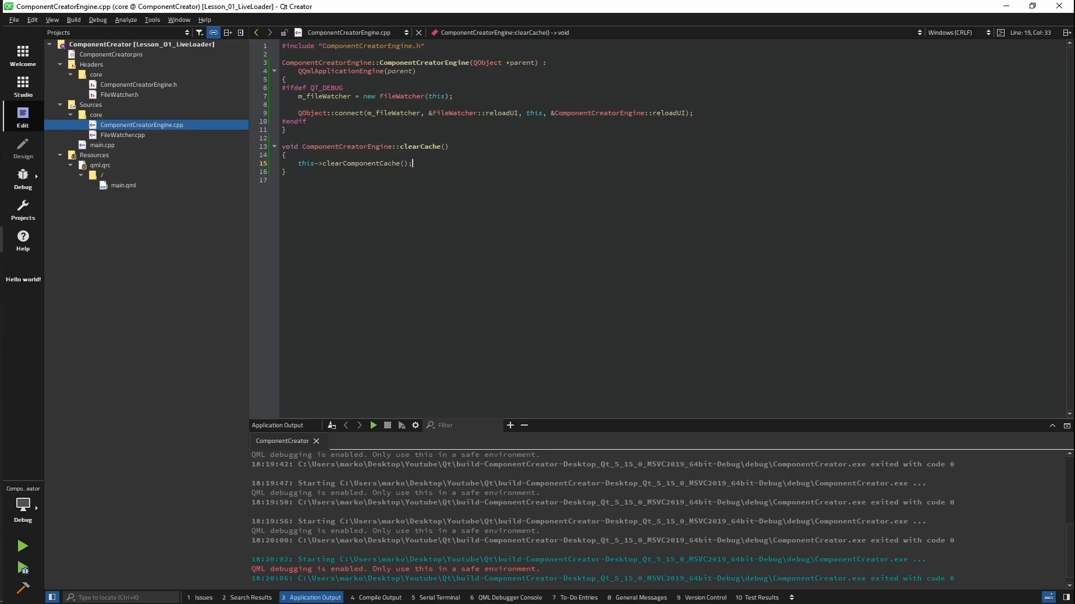
{"action": "left_click", "coordinate": [138, 84]}
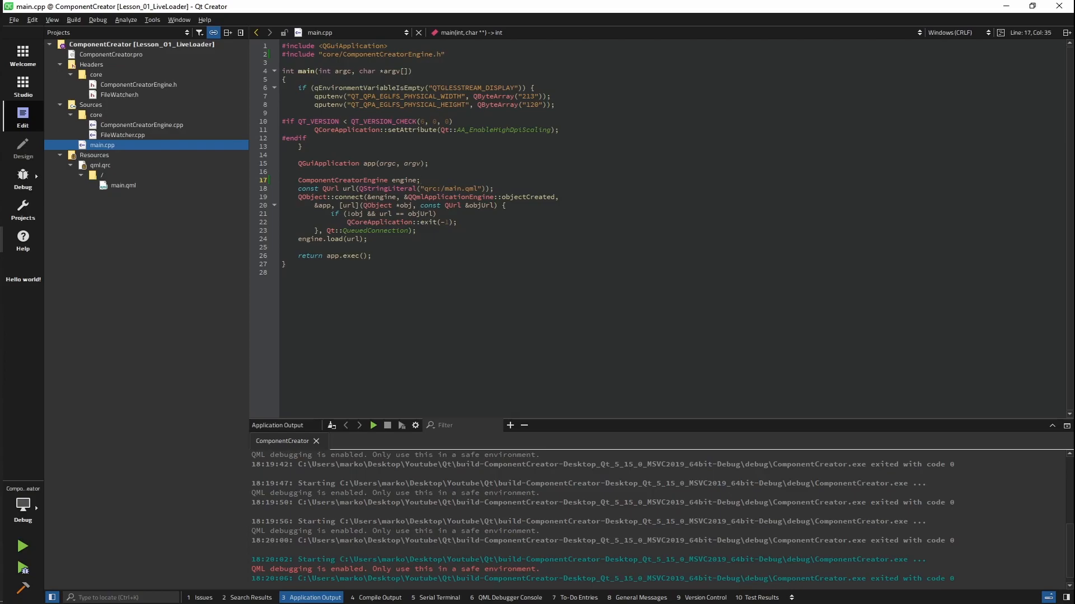
- Register the engine as QmlEngine via QQmlContext and take the QML file from MAIN_QML
{"action": "type", "text": "eni"}
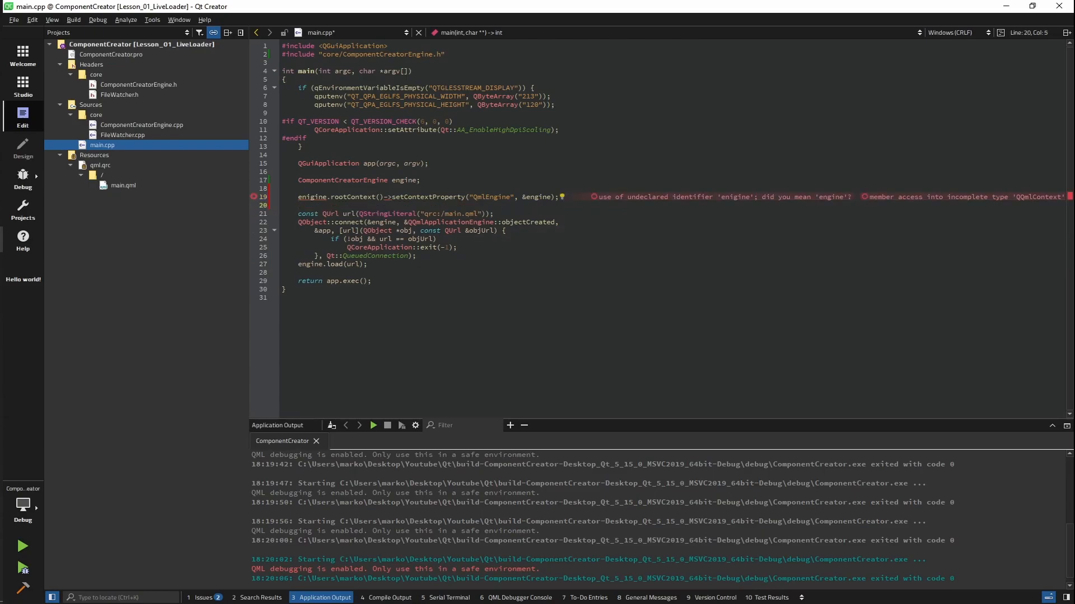
{"action": "type", "text": "#include <QQmlContext>"}
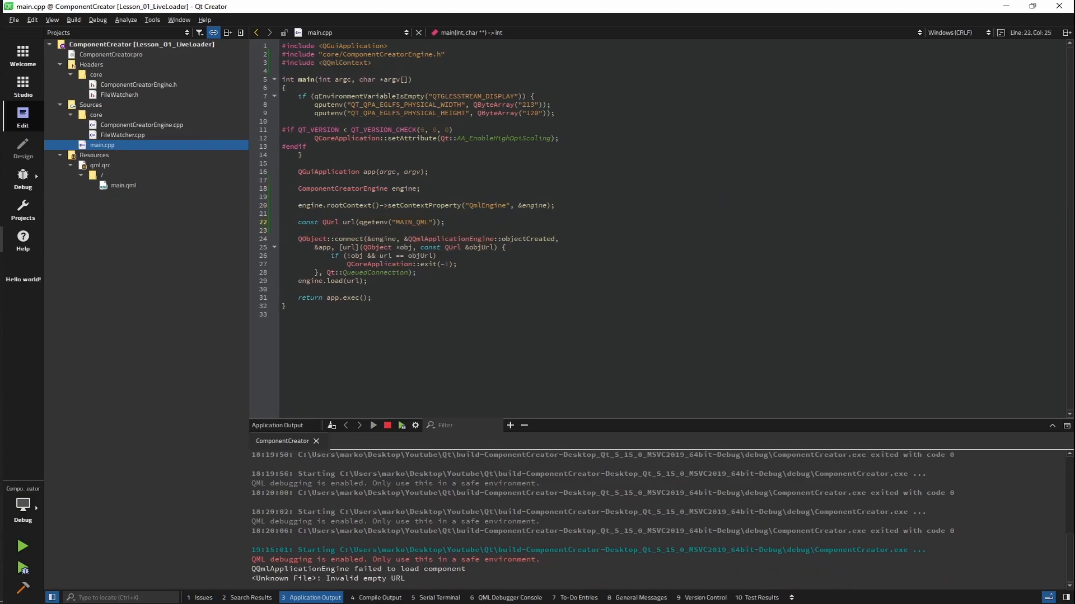
{"action": "double_click", "coordinate": [381, 223]}
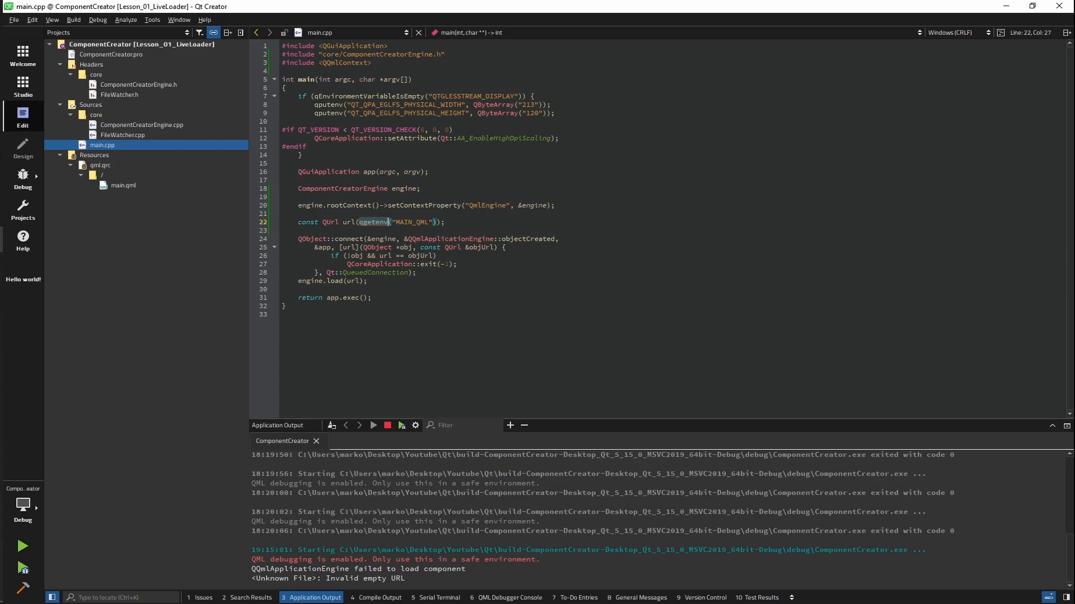
{"action": "left_click", "coordinate": [300, 155]}
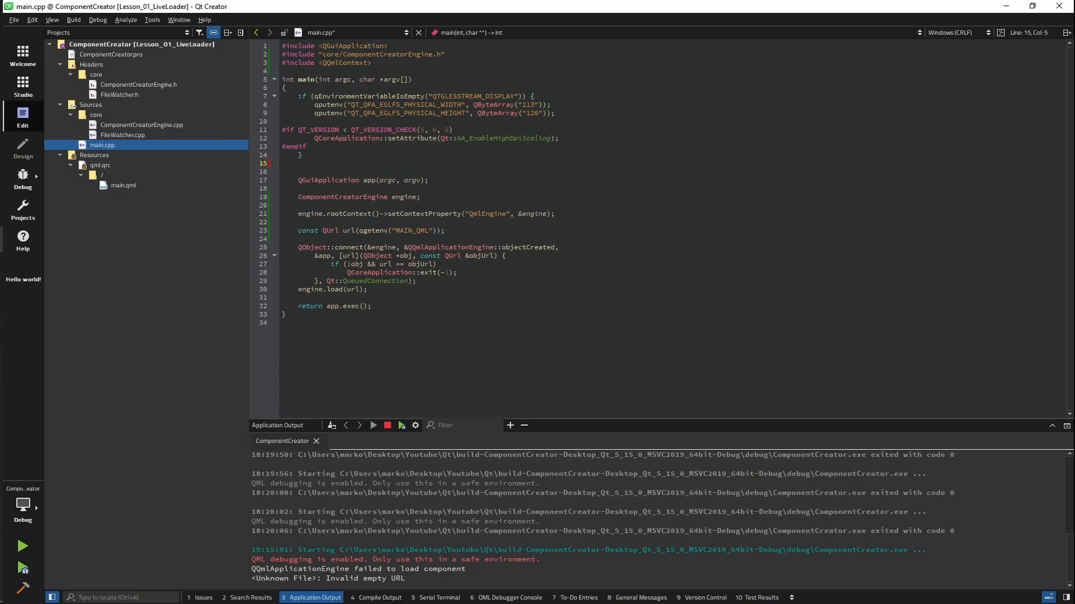
{"action": "type", "text": "qputenv(\"MAIN_QML\", \""}
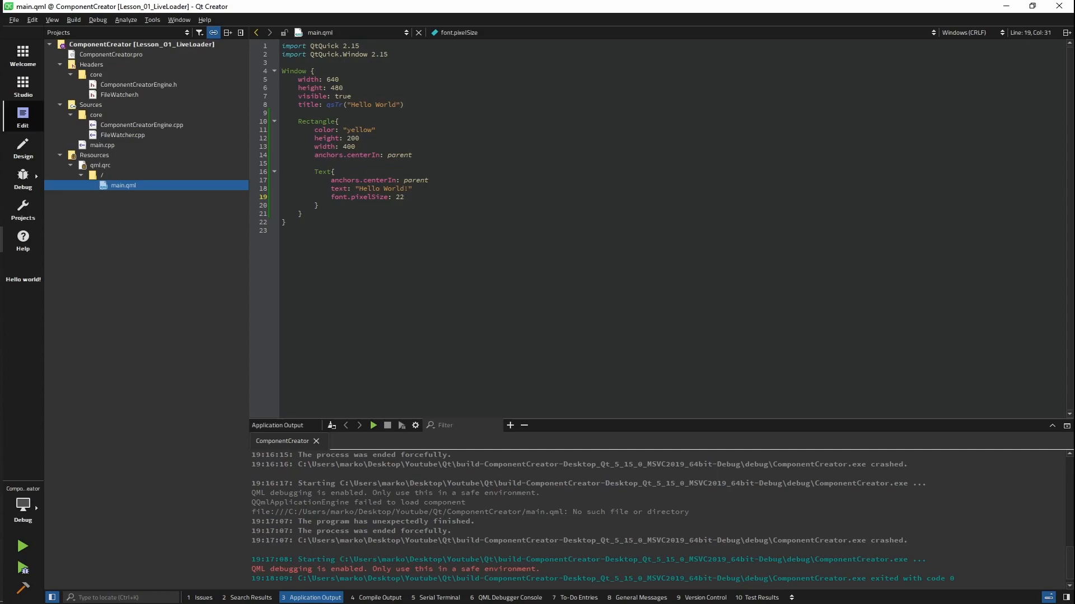
- Replace main.qml's Rectangle with a MainWindow.qml Loader, reload() function and QmlEngine onReloadUI Connections
{"action": "left_click", "coordinate": [102, 174]}
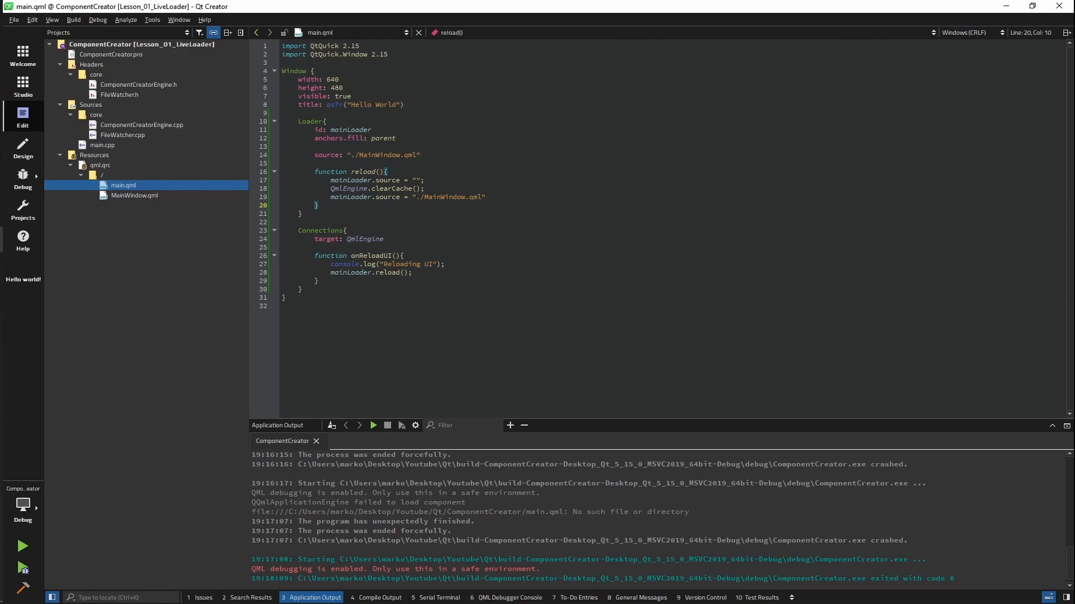
- Make the FileWatcher constructor watch ../ComponentLibrary, then run the app
{"action": "left_click", "coordinate": [122, 135]}
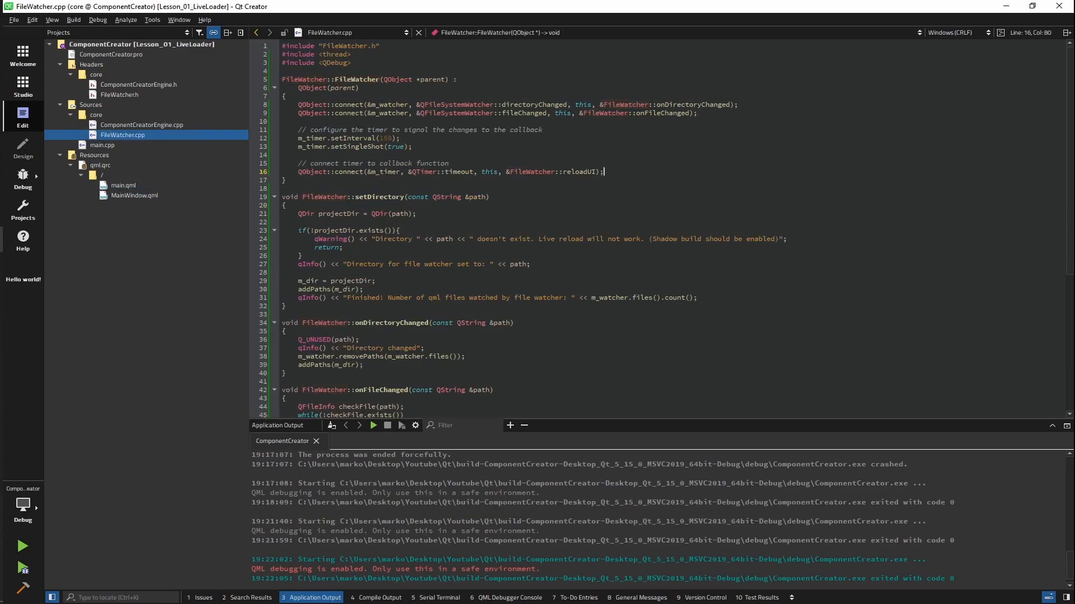
{"action": "type", "text": "set"}
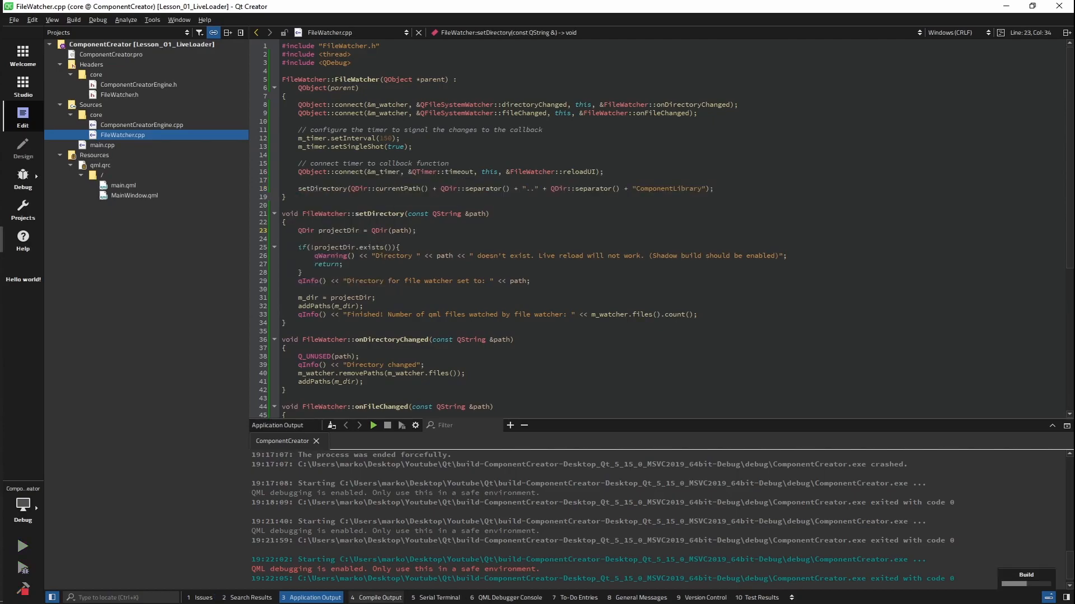
{"action": "left_click", "coordinate": [22, 546]}
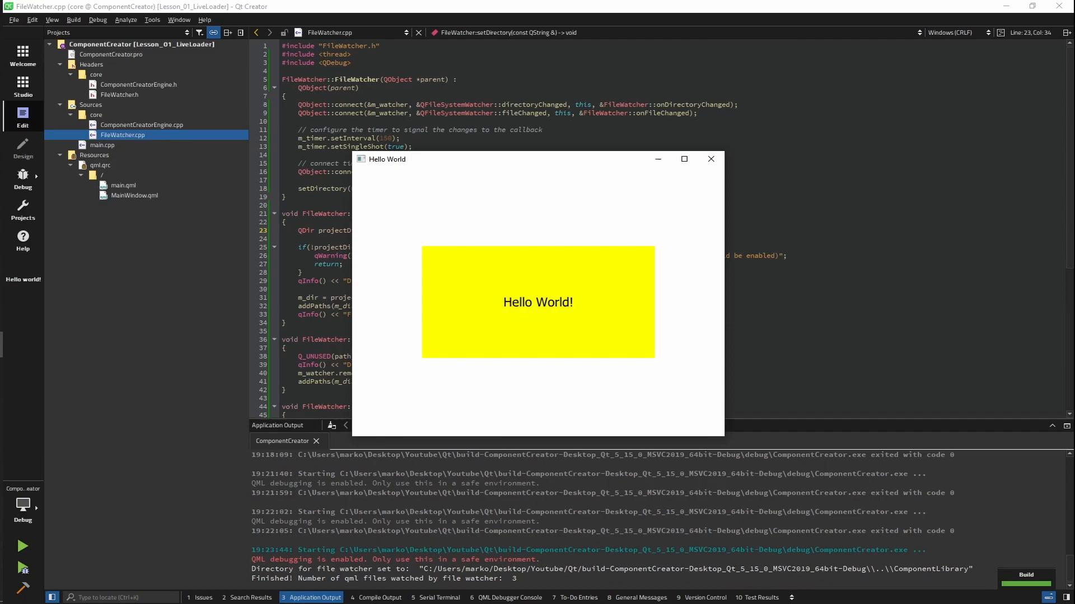
- Open MainWindow.qml and change its text from 'Hello World!' to 'Hello Worldd!'
{"action": "left_click", "coordinate": [134, 195]}
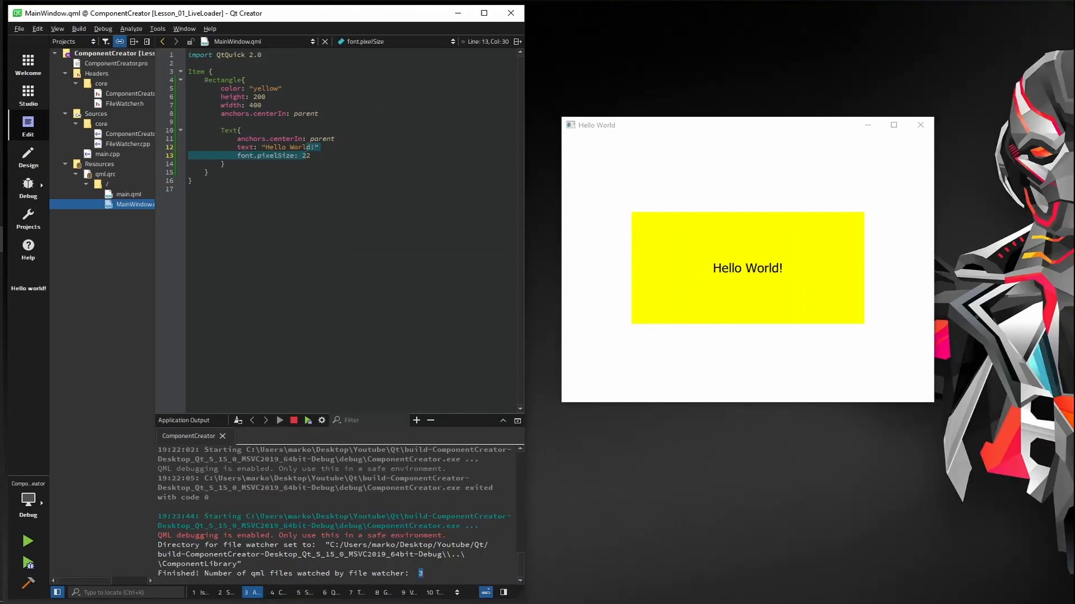
{"action": "left_click", "coordinate": [312, 147]}
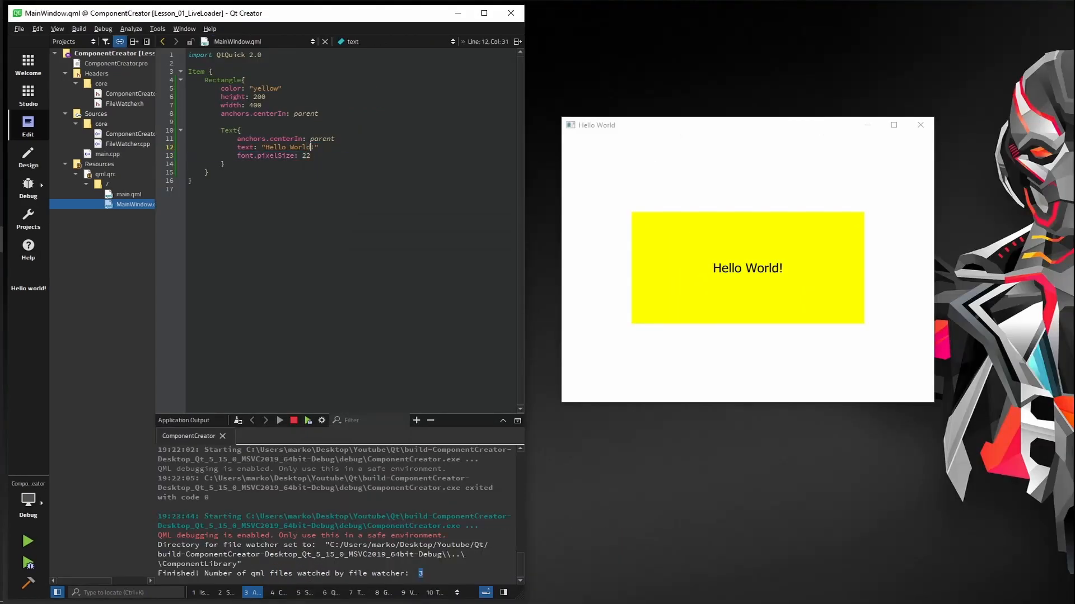
{"action": "type", "text": "d"}
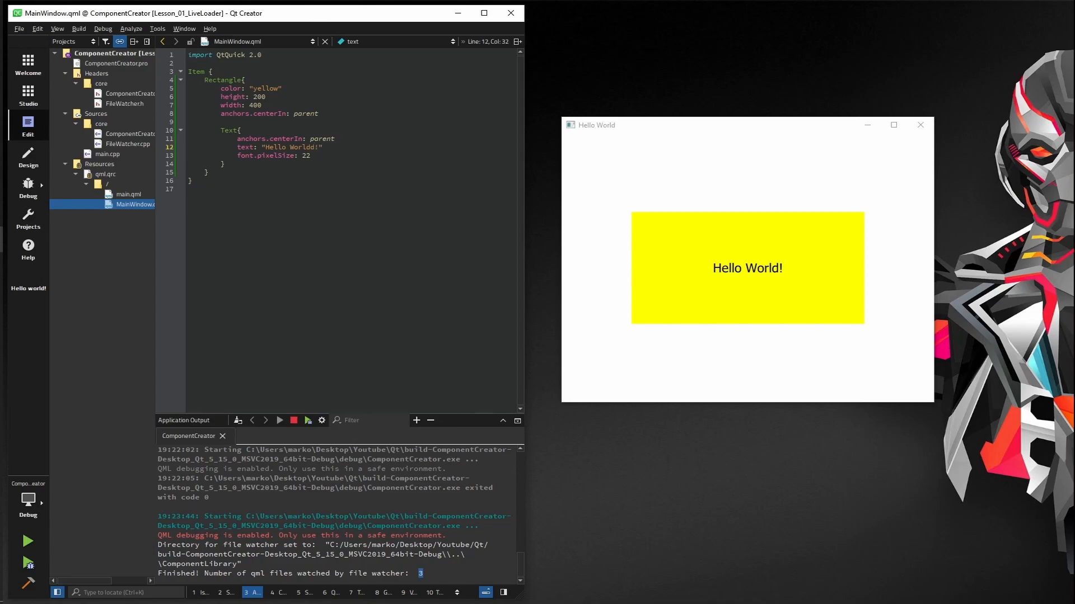